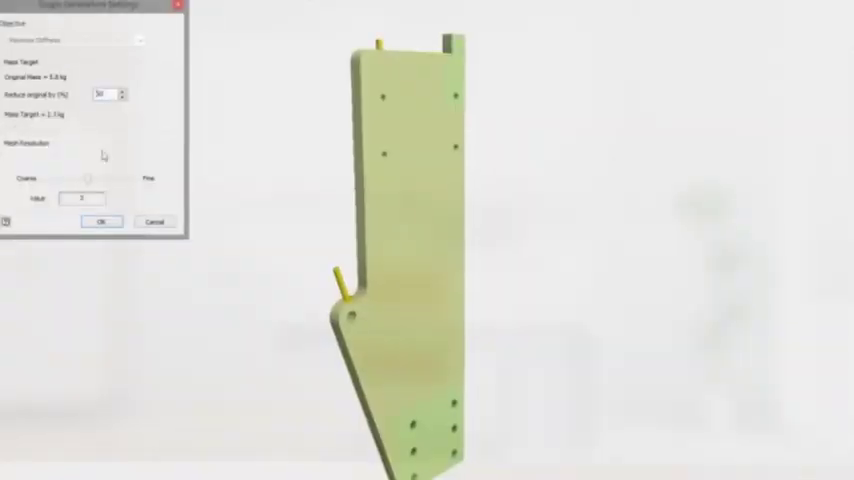
# Apply the reduced-mass target and mesh resolution in Shape Generator Settings and confirm.
pyautogui.click(102, 221)
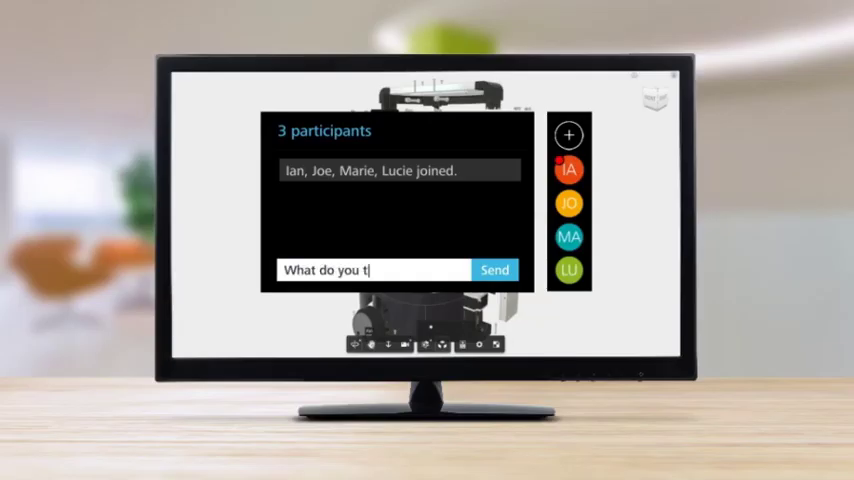
# Finish typing 'What do you think of this?' into the A360 review chat box.
pyautogui.write('hink of this?')
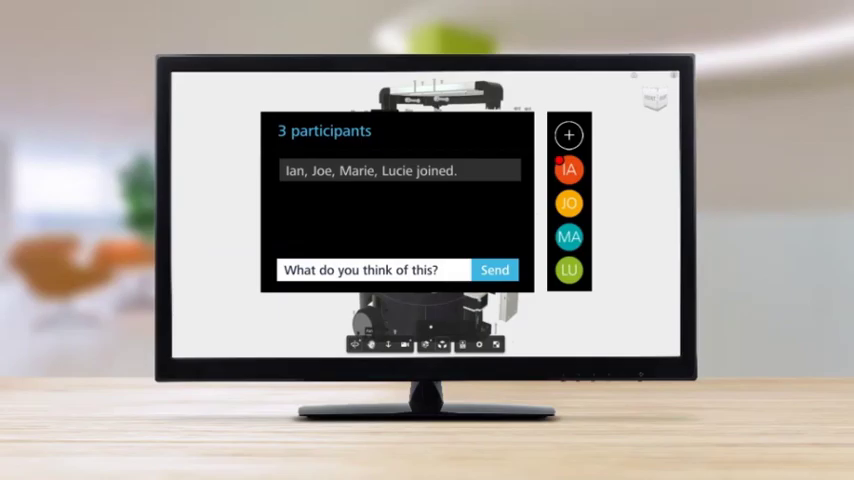